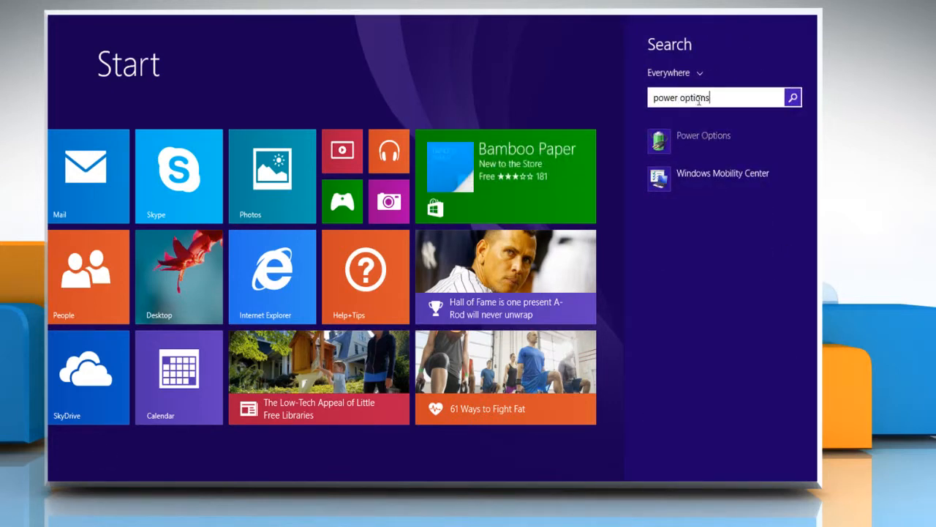
Launch Power Options from the 'power options' search results.
{"action": "left_click", "coordinate": [702, 134]}
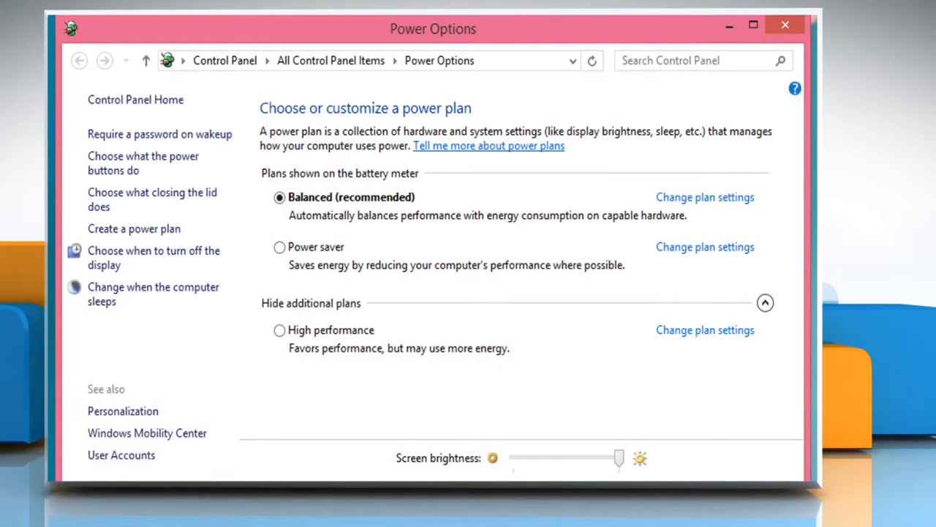
{"action": "mouse_move", "coordinate": [401, 193]}
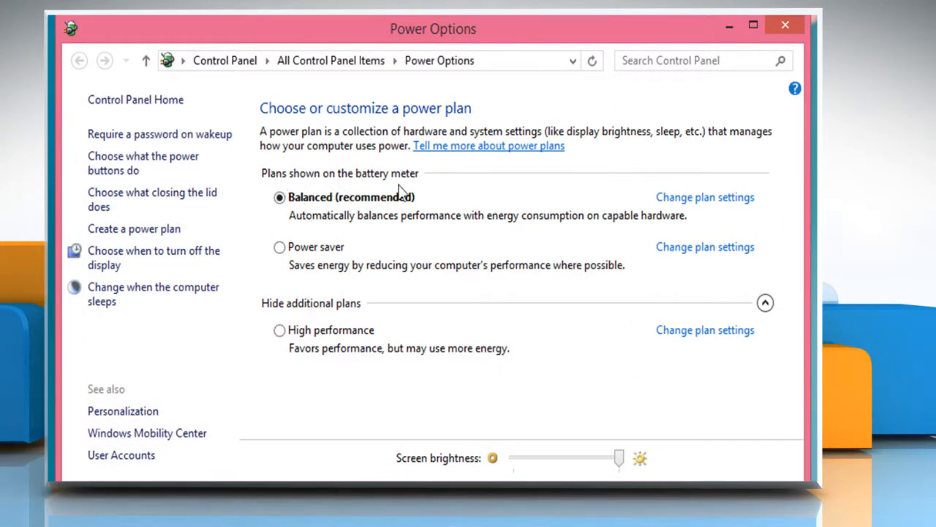
{"action": "mouse_move", "coordinate": [691, 202]}
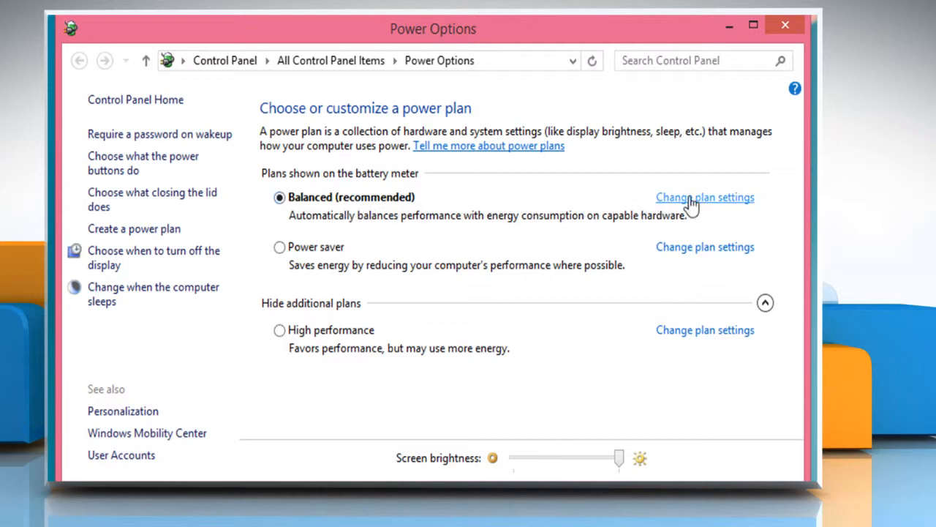
{"action": "mouse_move", "coordinate": [714, 202]}
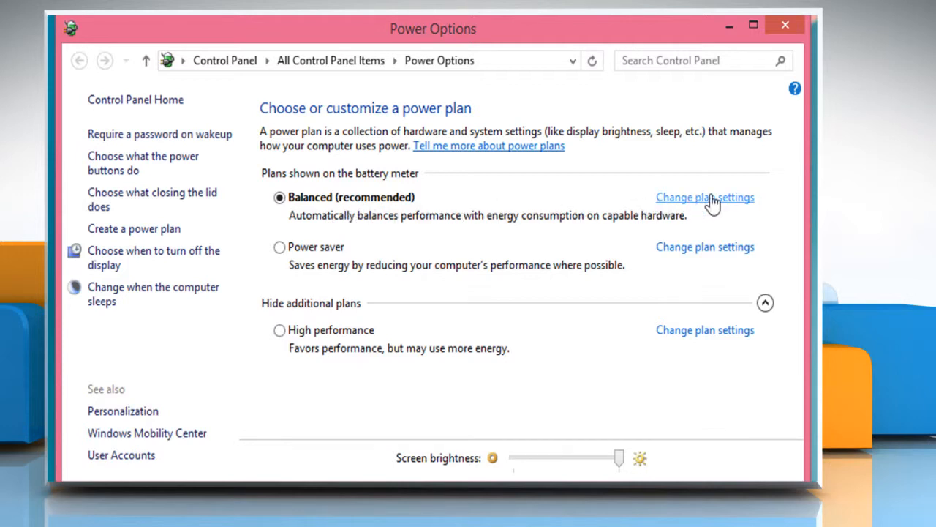
Reach the Balanced plan's advanced power settings via Change plan settings.
{"action": "left_click", "coordinate": [705, 196]}
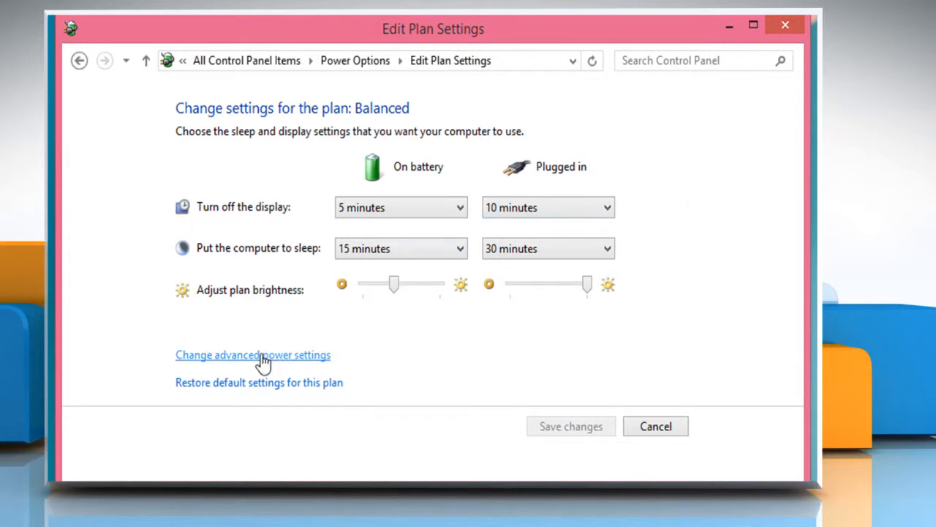
{"action": "left_click", "coordinate": [252, 356]}
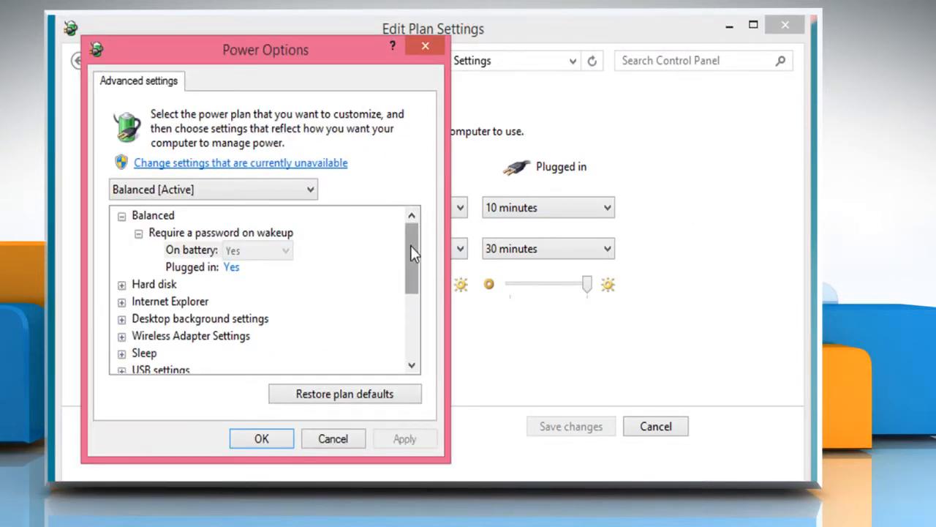
Under Display > Enable adaptive brightness, set On battery and Plugged in to Off.
{"action": "scroll", "scroll_direction": "down", "scroll_amount": 3}
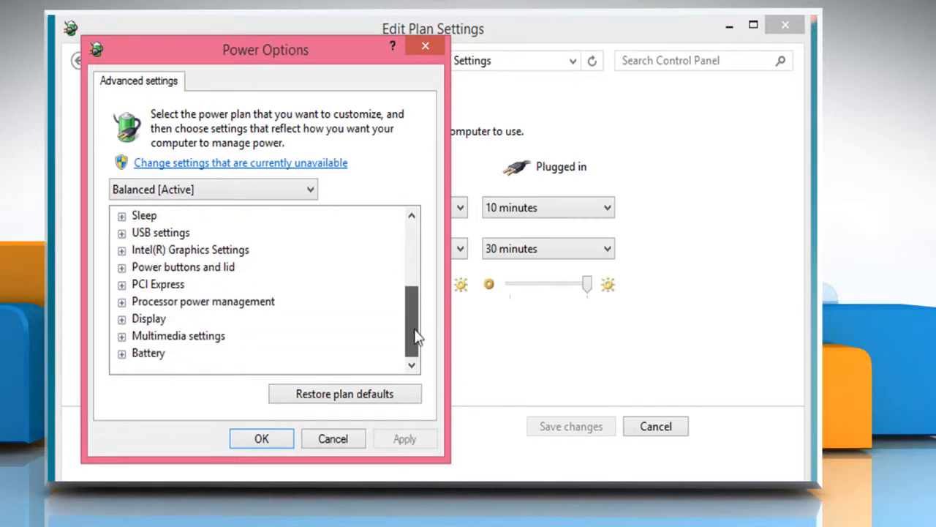
{"action": "mouse_move", "coordinate": [149, 319]}
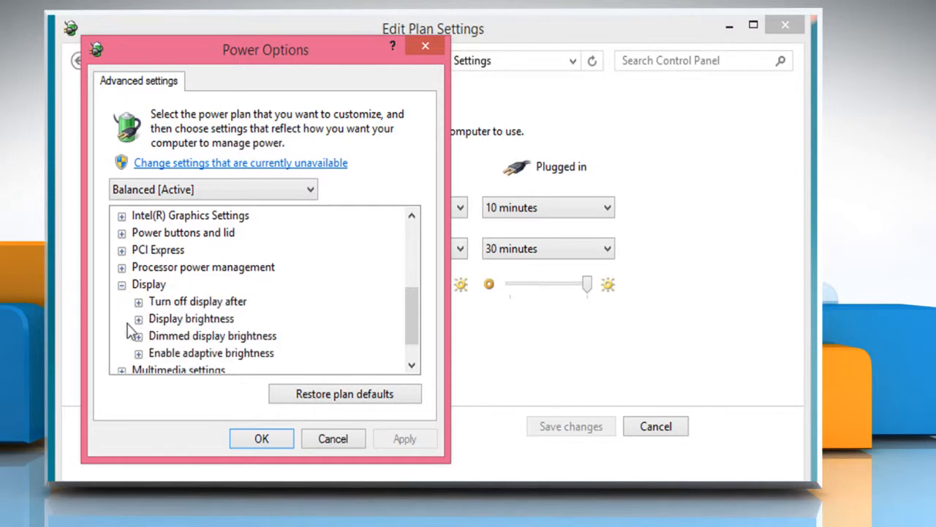
{"action": "mouse_move", "coordinate": [140, 365]}
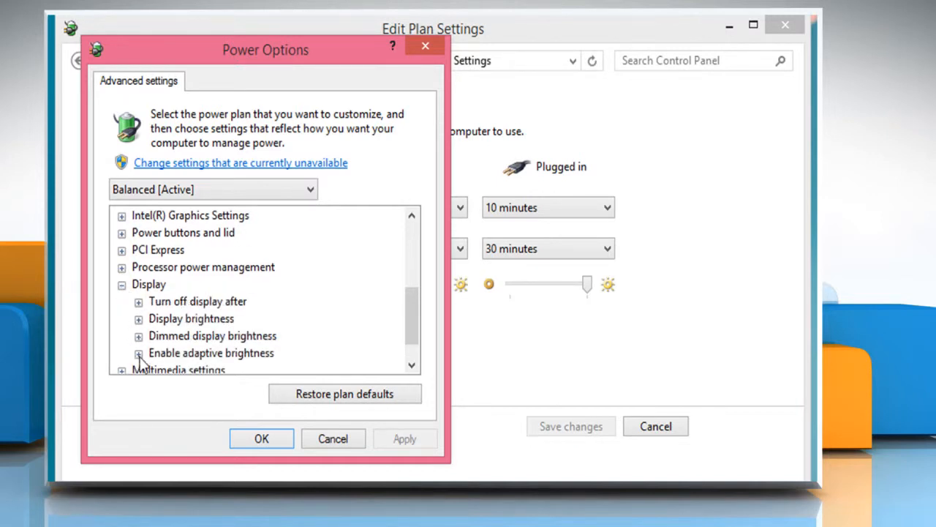
{"action": "left_click", "coordinate": [137, 352]}
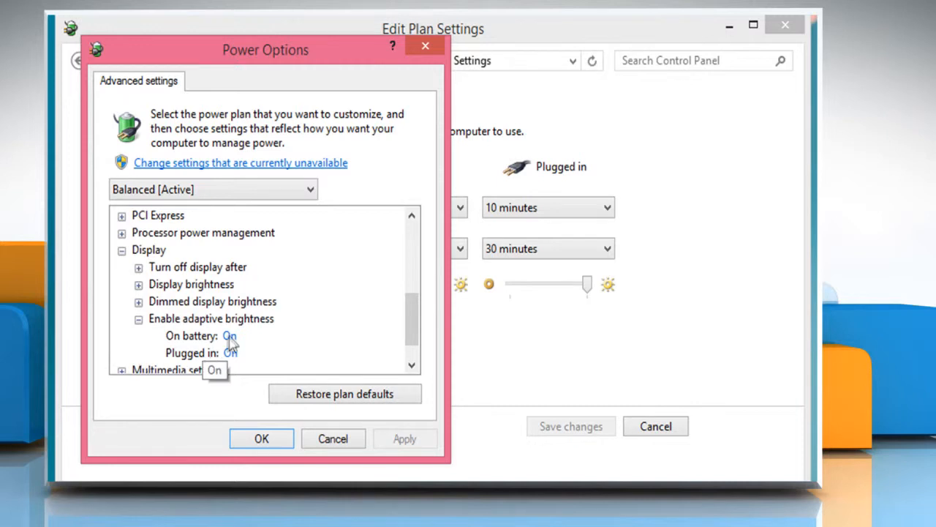
{"action": "left_click", "coordinate": [256, 335]}
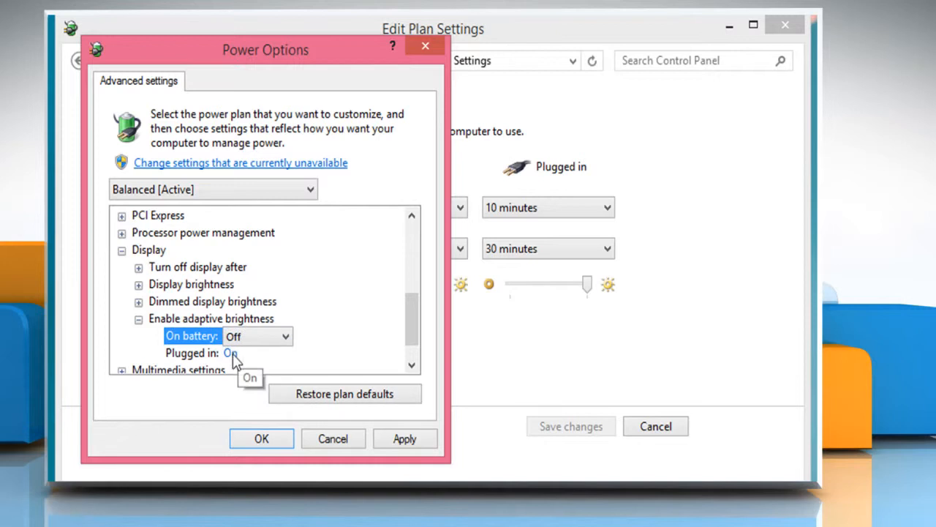
{"action": "left_click", "coordinate": [285, 353]}
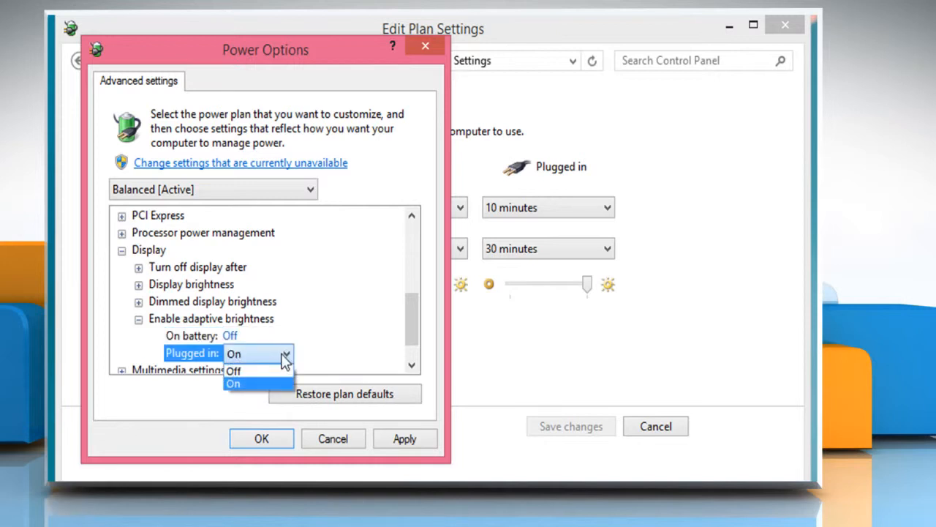
{"action": "left_click", "coordinate": [234, 370]}
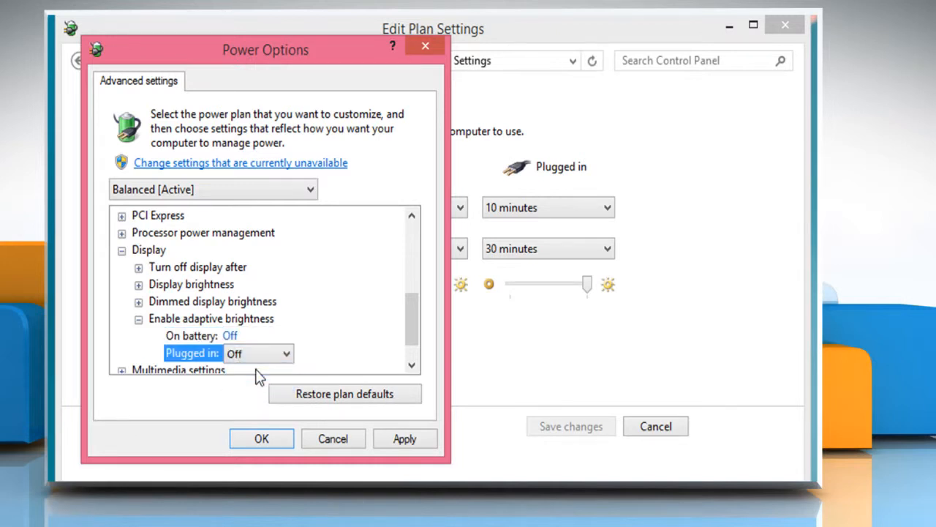
{"action": "mouse_move", "coordinate": [261, 439]}
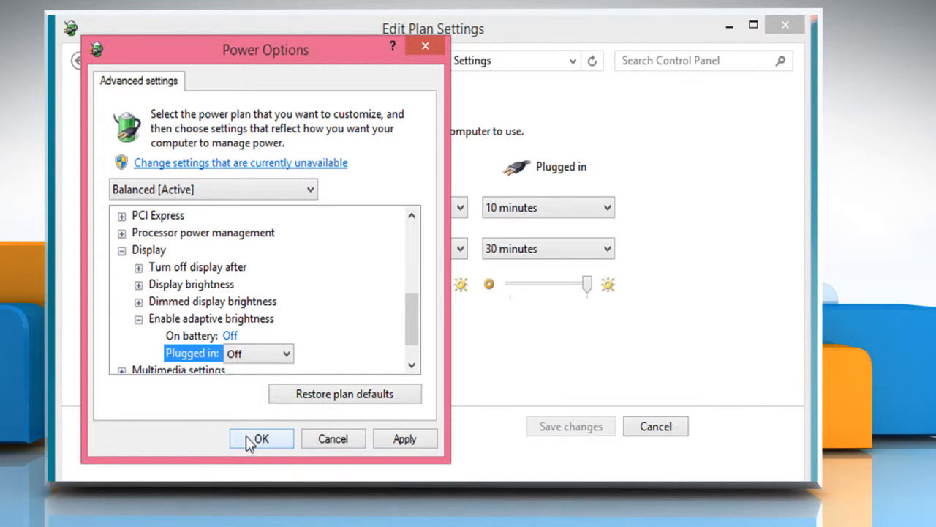
Apply the adaptive brightness changes with OK and close the Edit Plan Settings window.
{"action": "left_click", "coordinate": [260, 439]}
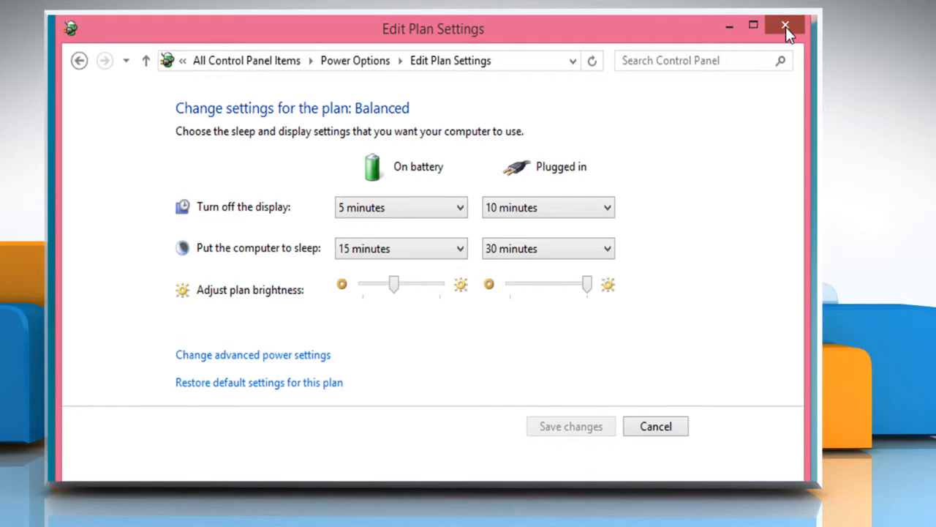
{"action": "left_click", "coordinate": [784, 25]}
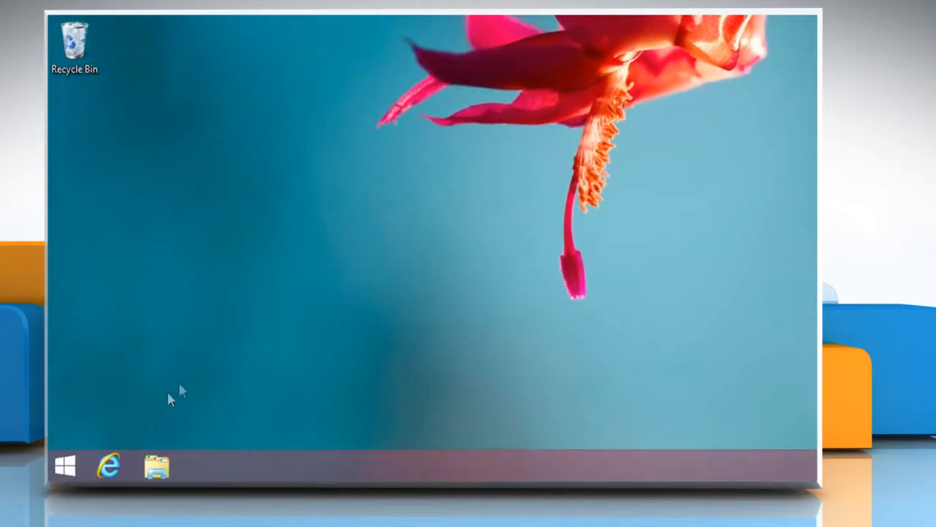
Return to the Start screen and bring out the charms bar.
{"action": "left_click", "coordinate": [66, 465]}
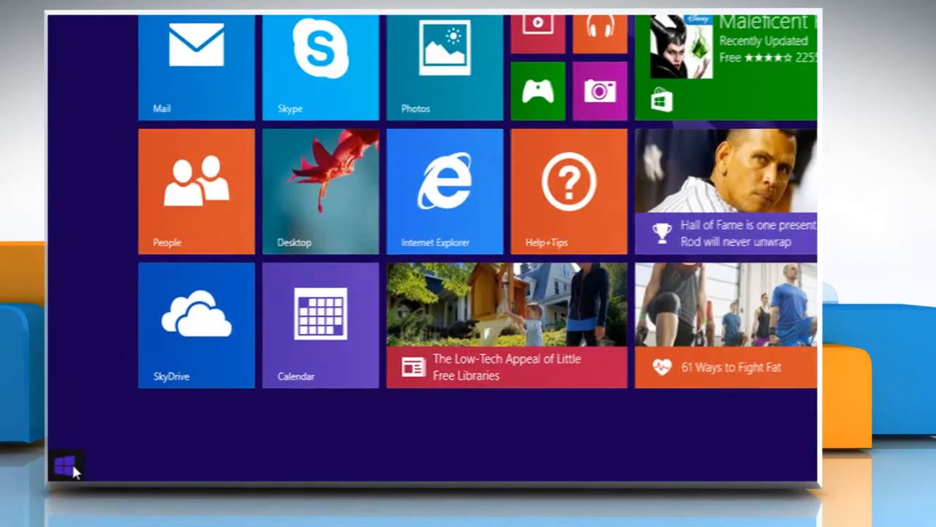
{"action": "left_click", "coordinate": [65, 465]}
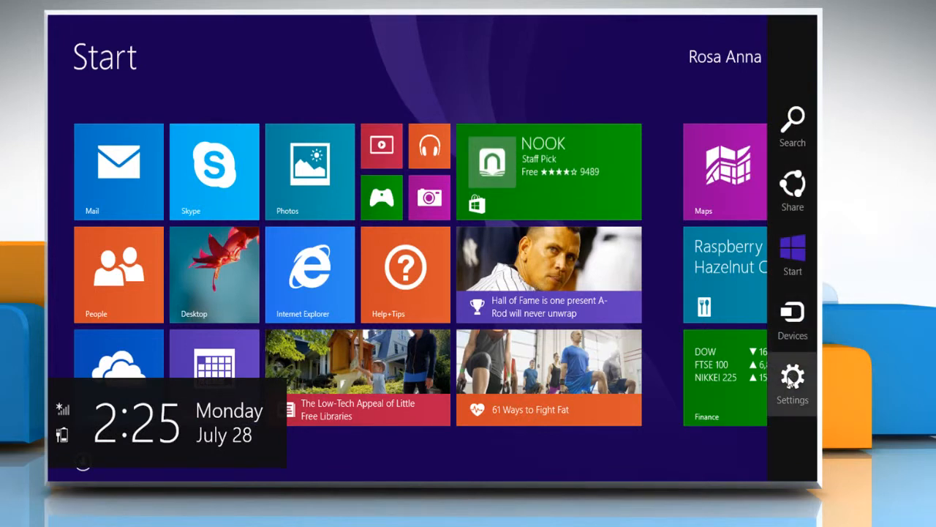
Lower the screen brightness with the Settings charm's Brightness slider.
{"action": "left_click", "coordinate": [792, 380]}
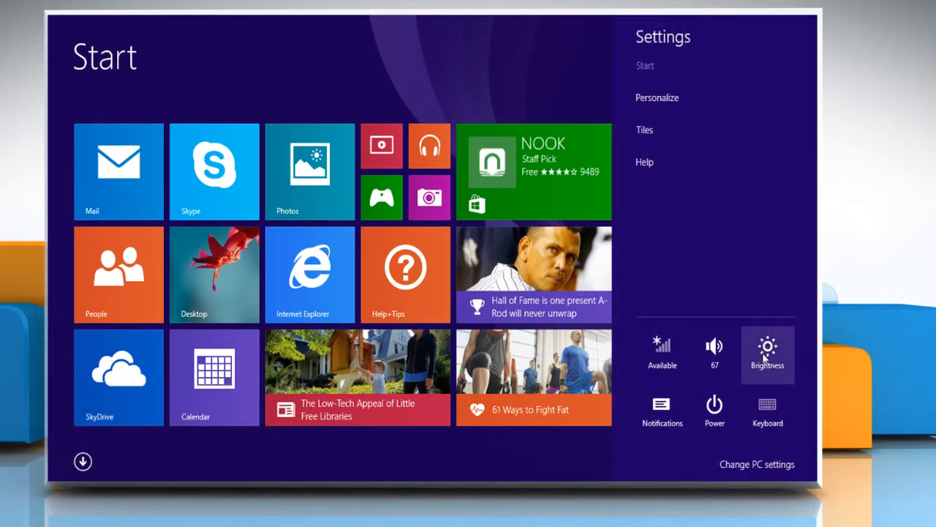
{"action": "left_click", "coordinate": [767, 353]}
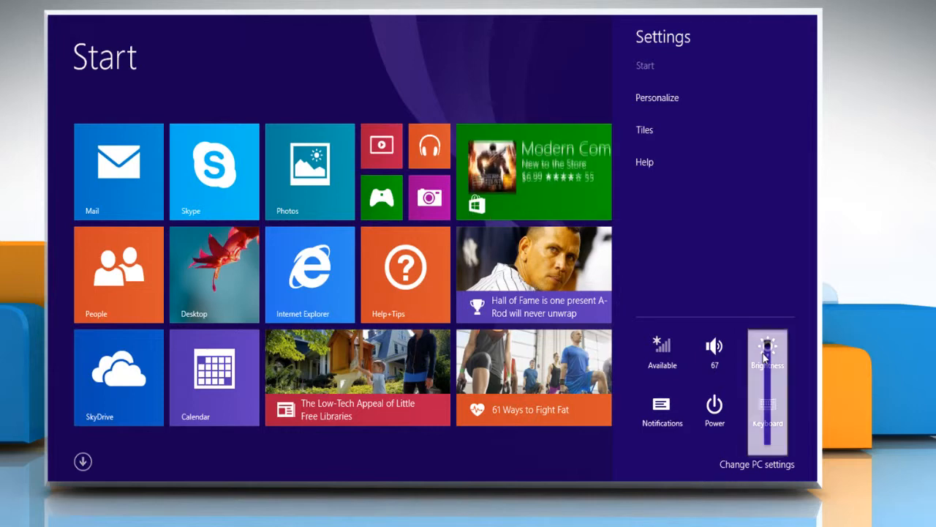
{"action": "left_click_drag", "start_coordinate": [767, 358], "coordinate": [766, 403]}
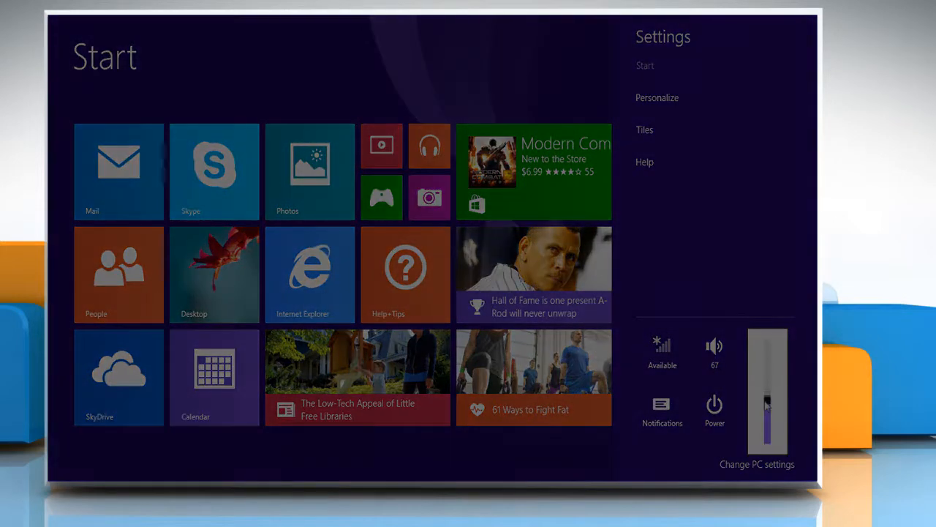